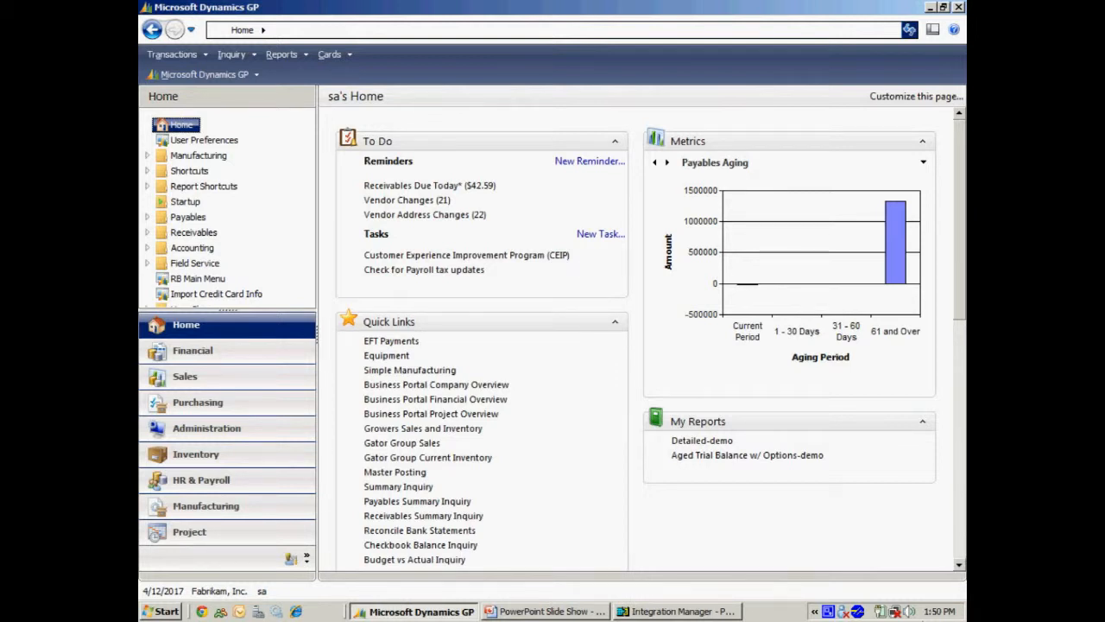
Bring up the POS Sales integration tree in Integration Manager.
left_click(677, 611)
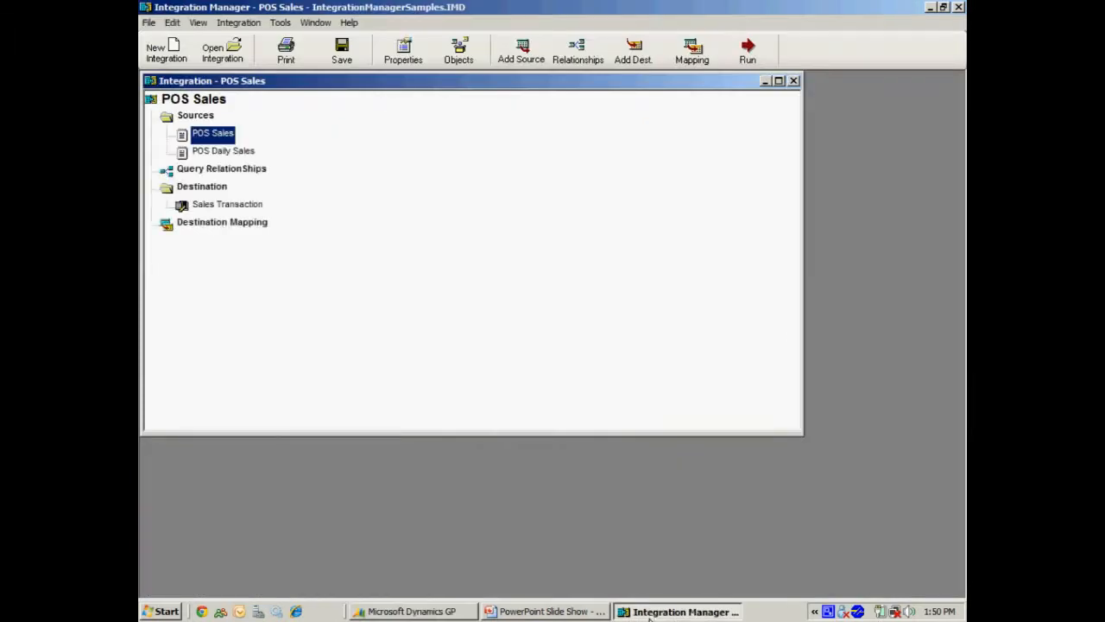
mouse_move(542, 395)
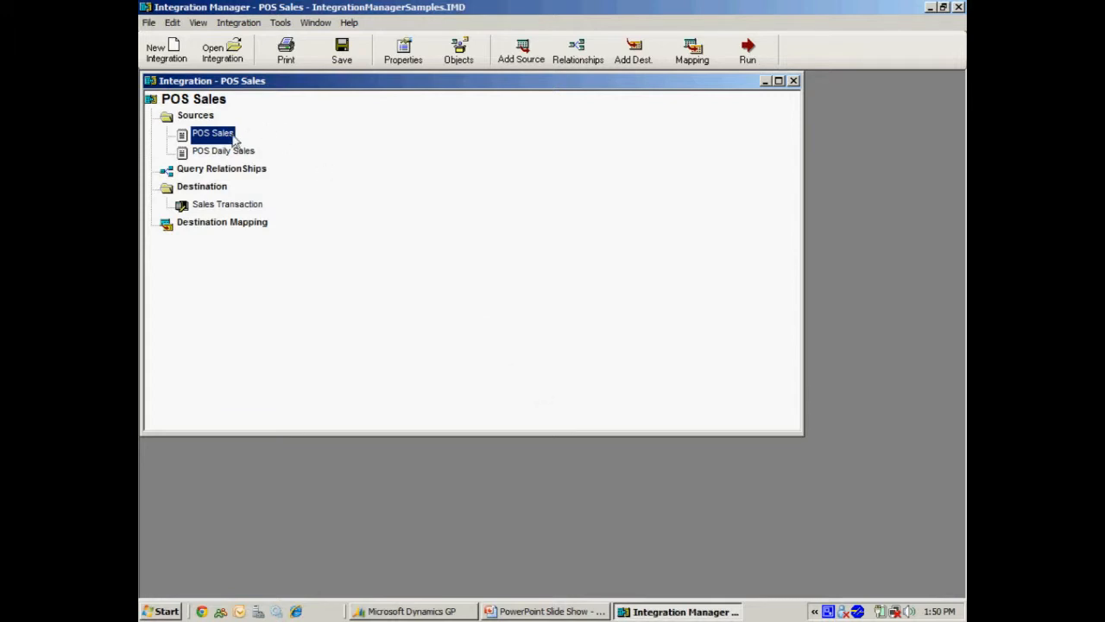
Preview the POS Sales source data with dates, menu items, counts, sales and costs.
double_click(212, 133)
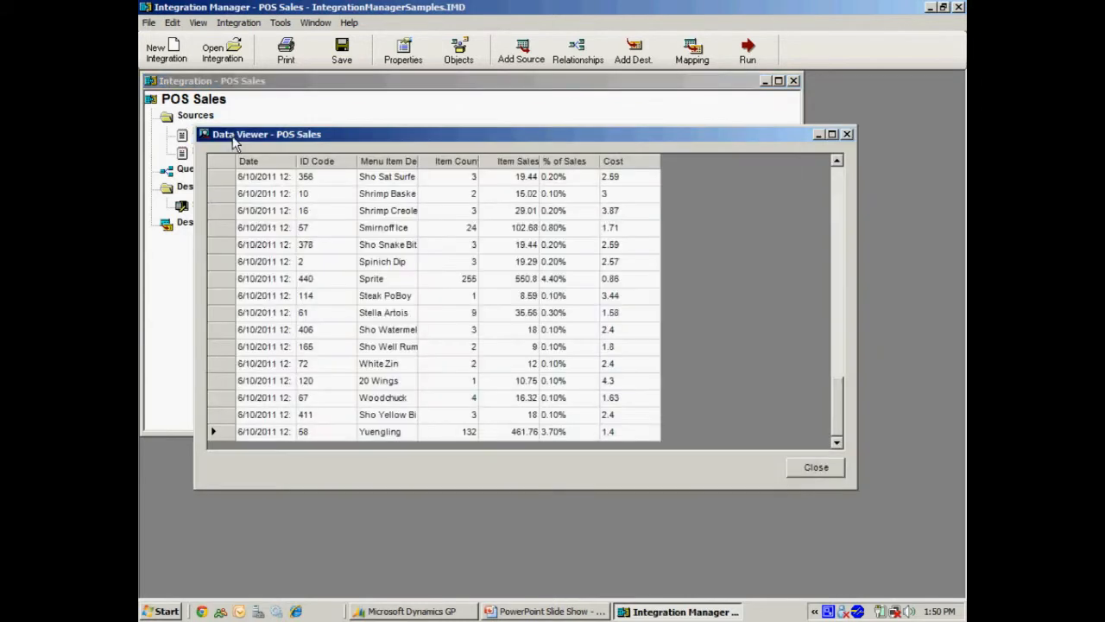
mouse_move(760, 491)
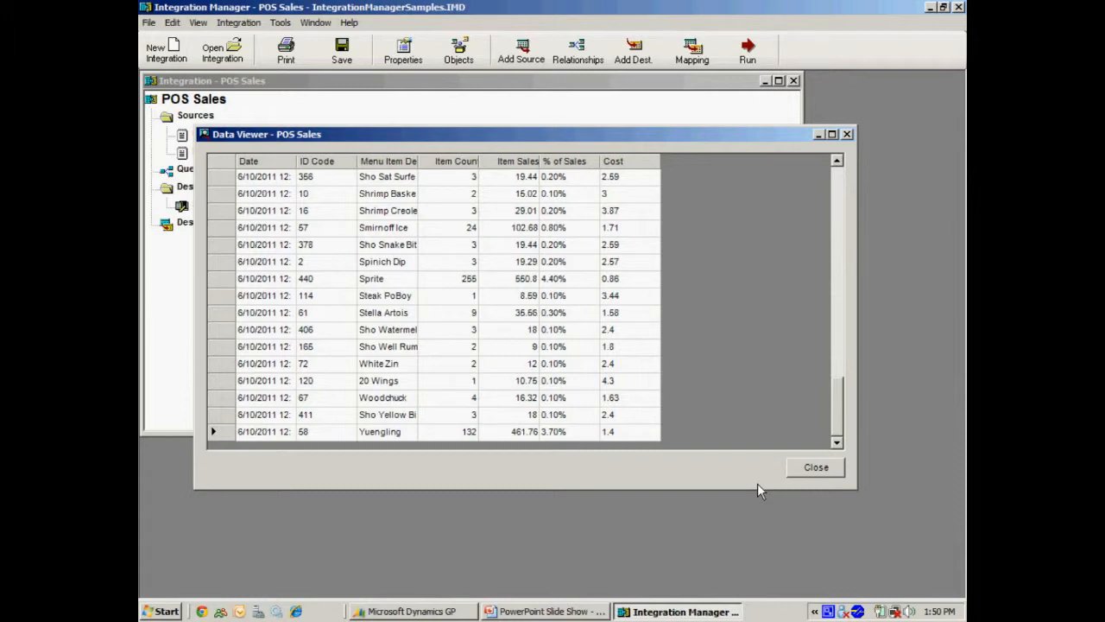
mouse_move(915, 166)
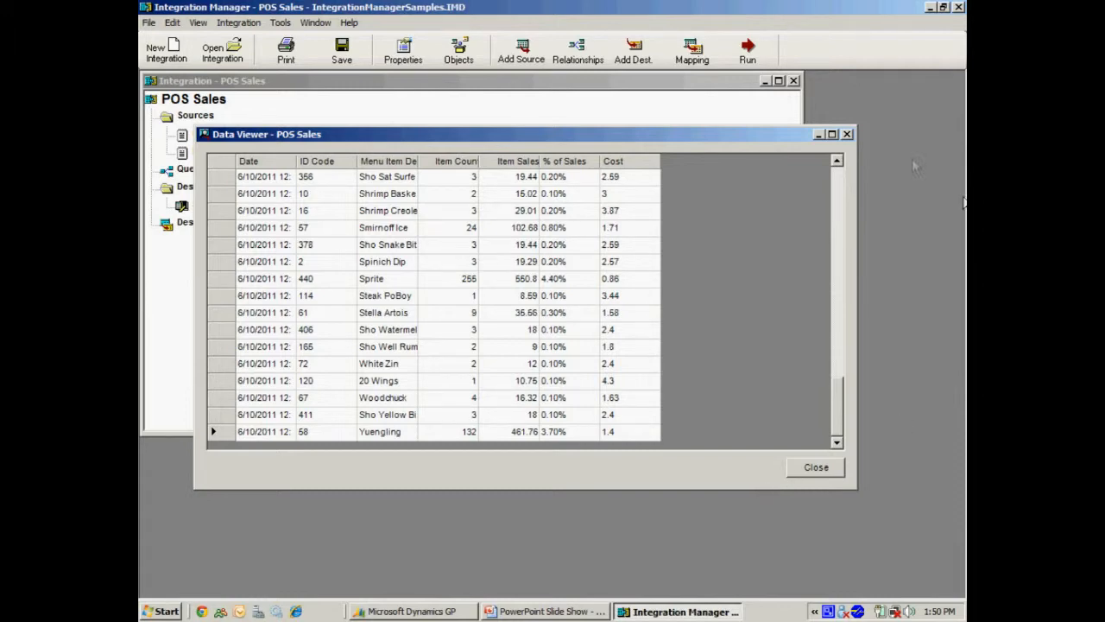
Close the source preview and finish reviewing the Sales Transaction destination mapping.
left_click(691, 51)
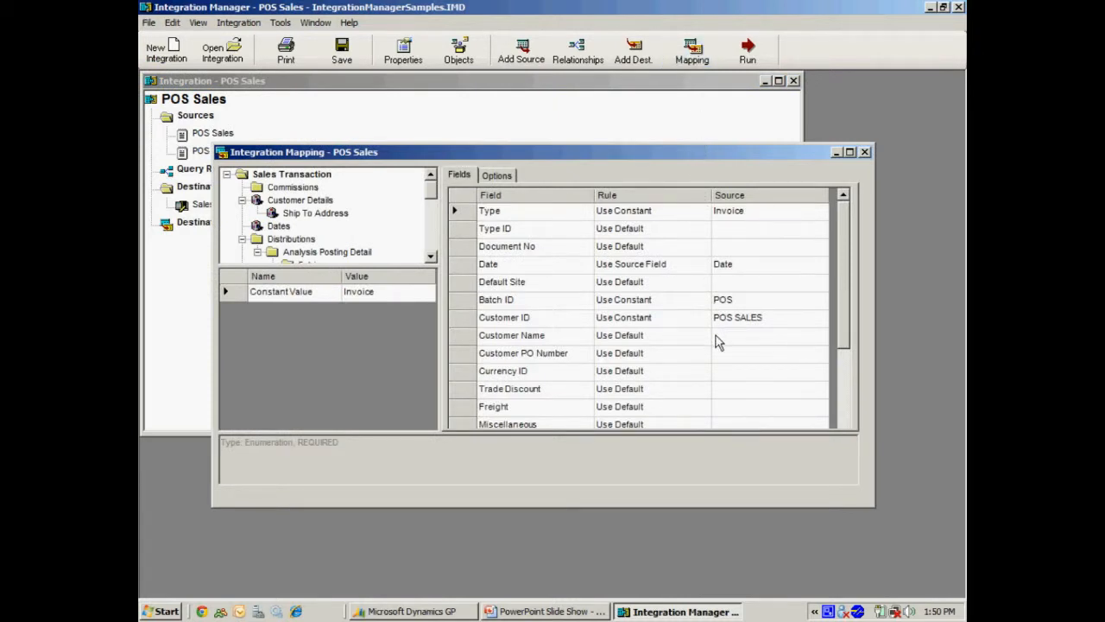
mouse_move(432, 225)
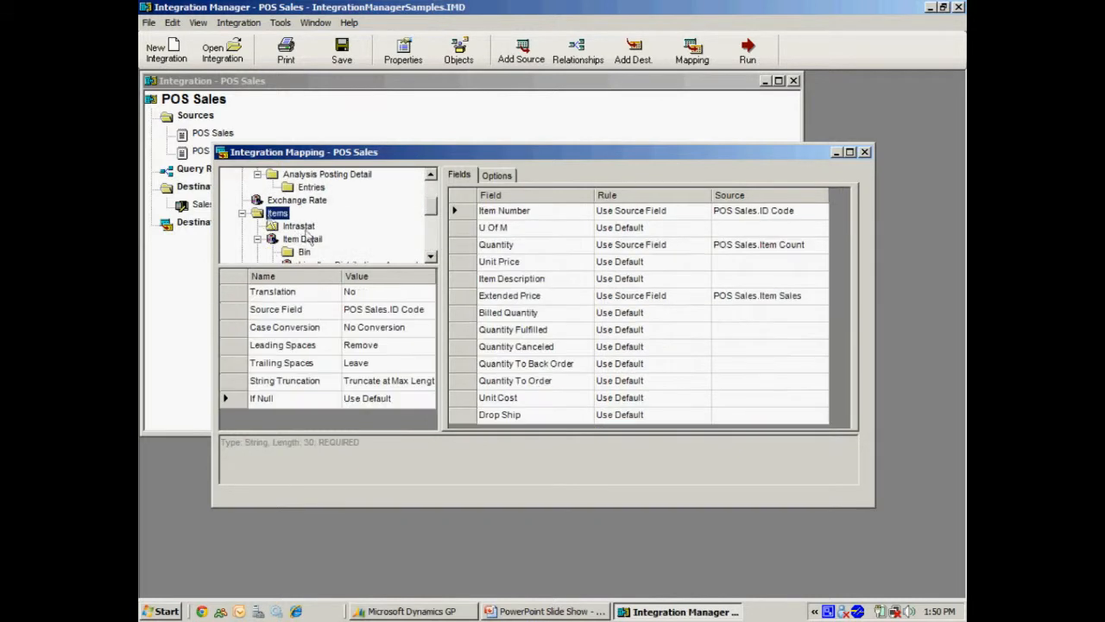
mouse_move(795, 456)
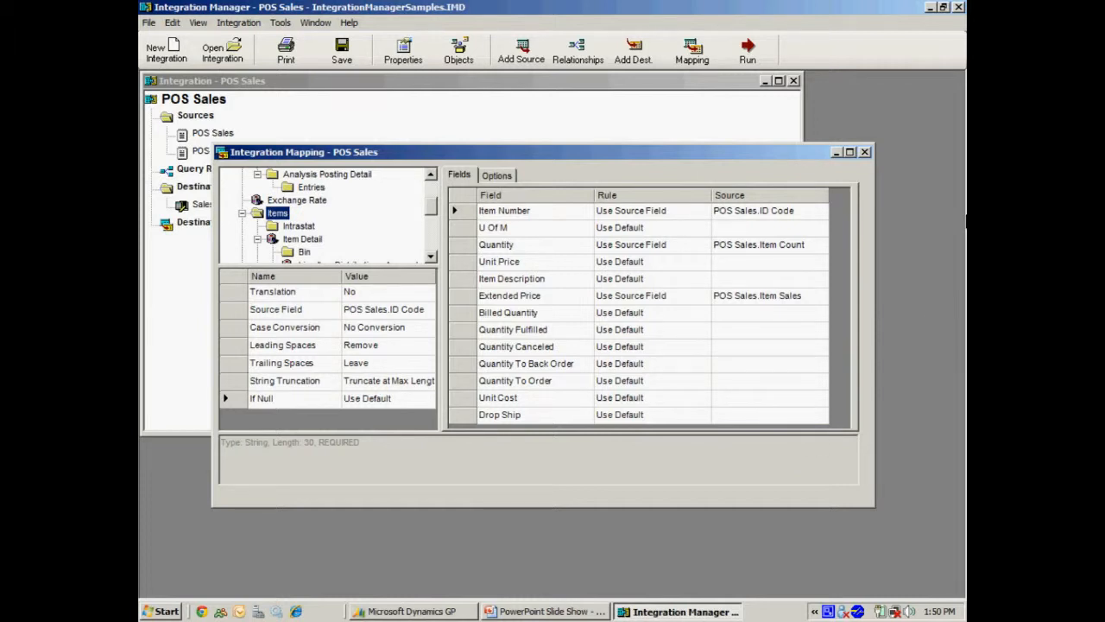
left_click(865, 152)
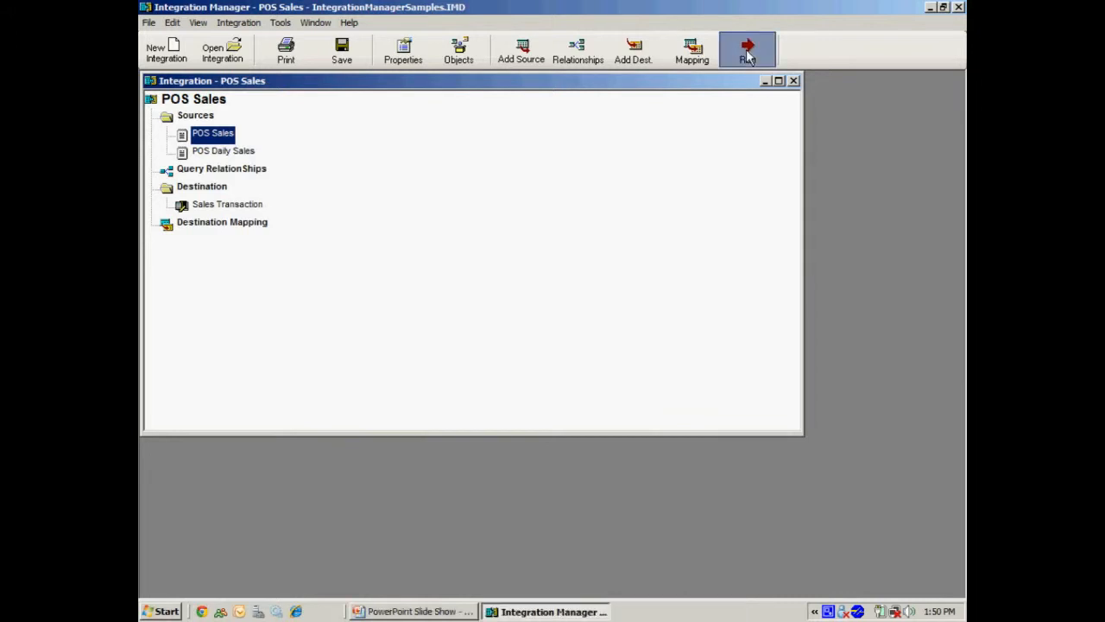
Run the POS Sales integration to 100%, one document integrated, and close the progress report.
left_click(746, 50)
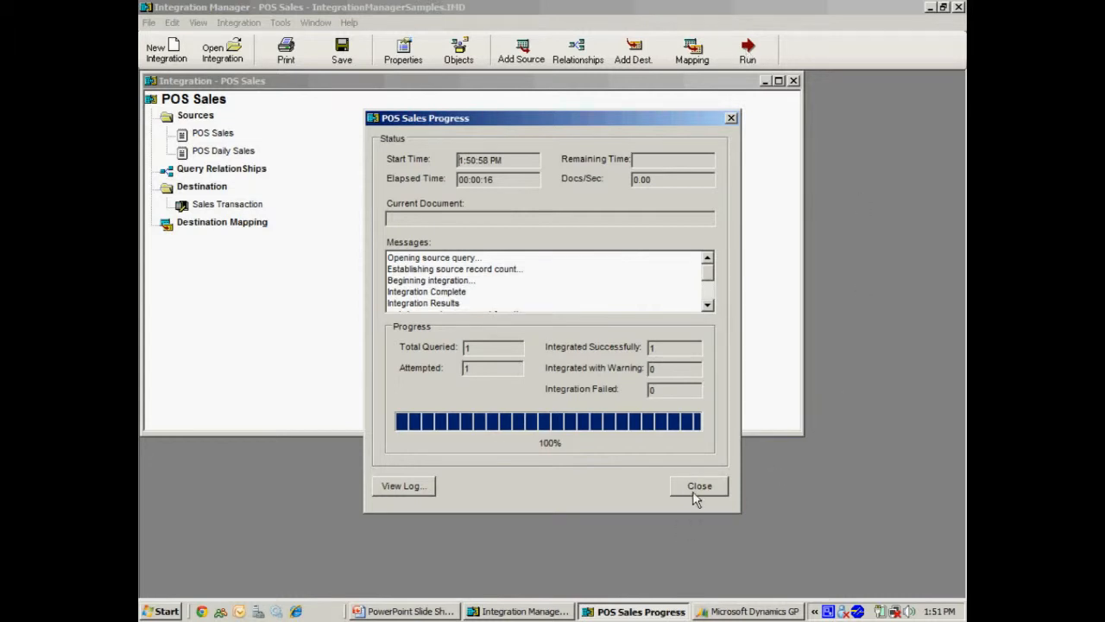
left_click(697, 485)
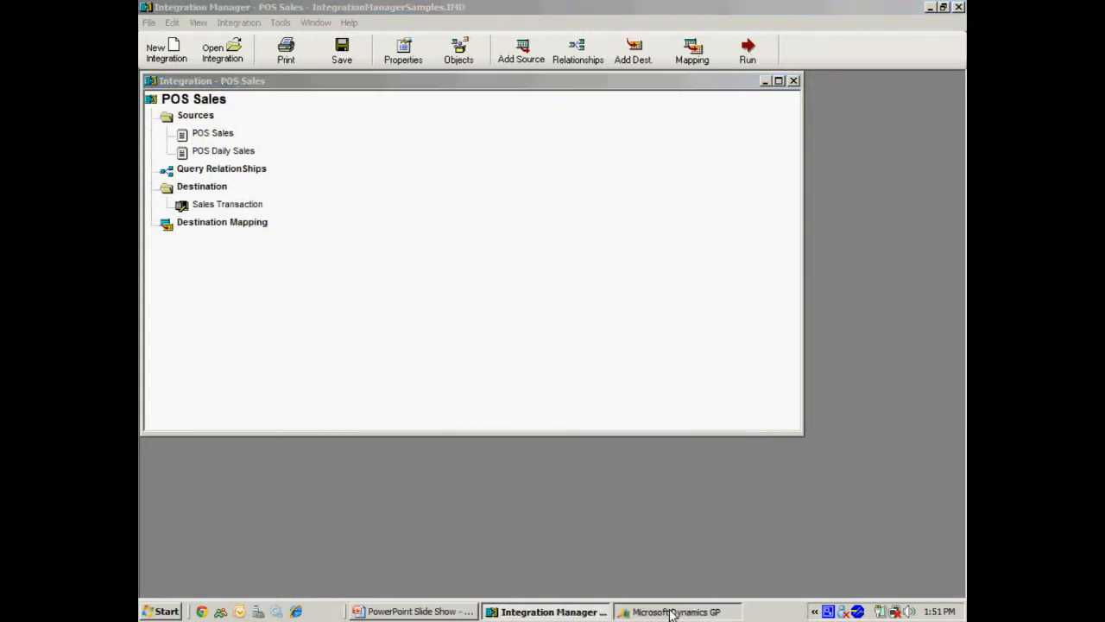
In GP Sales Transaction Entry, look up documents by Master Number and load invoice STDINV2338.
left_click(677, 612)
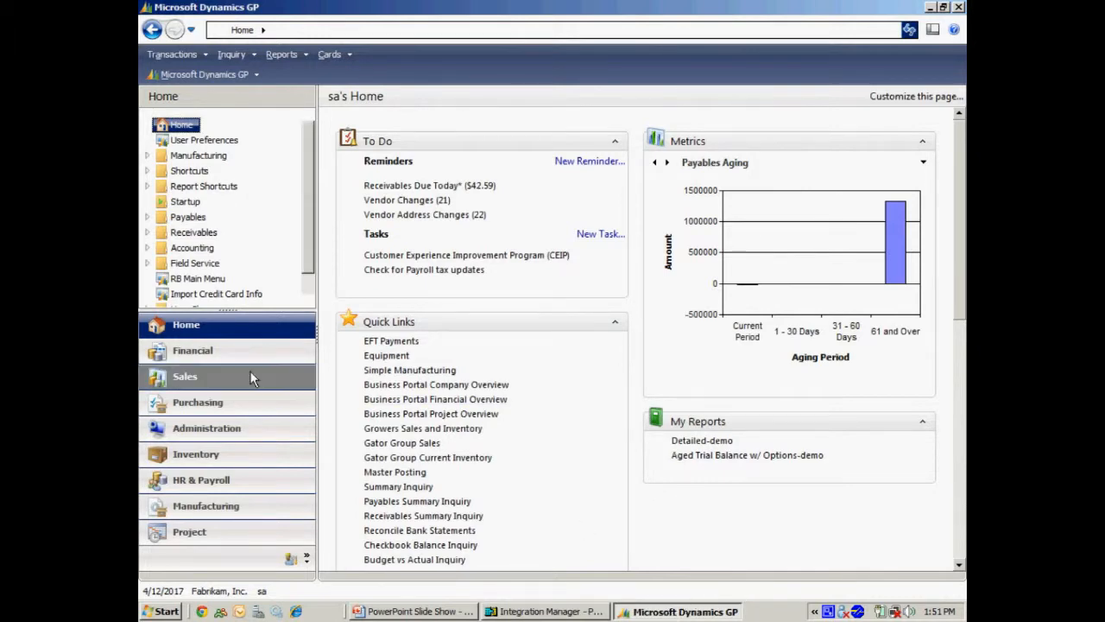
left_click(185, 377)
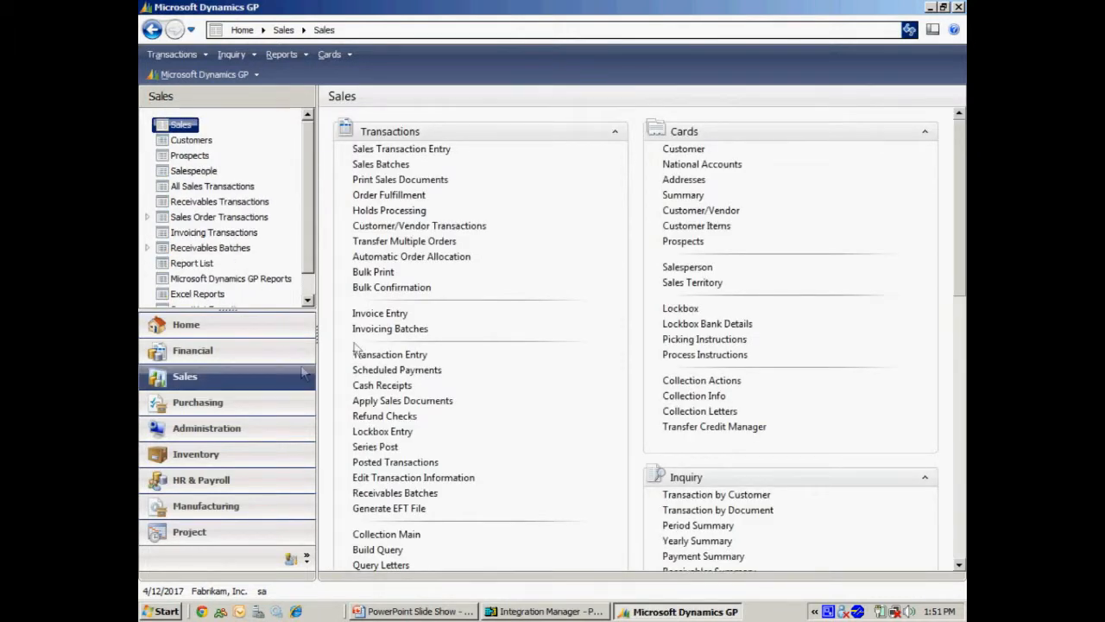
left_click(401, 149)
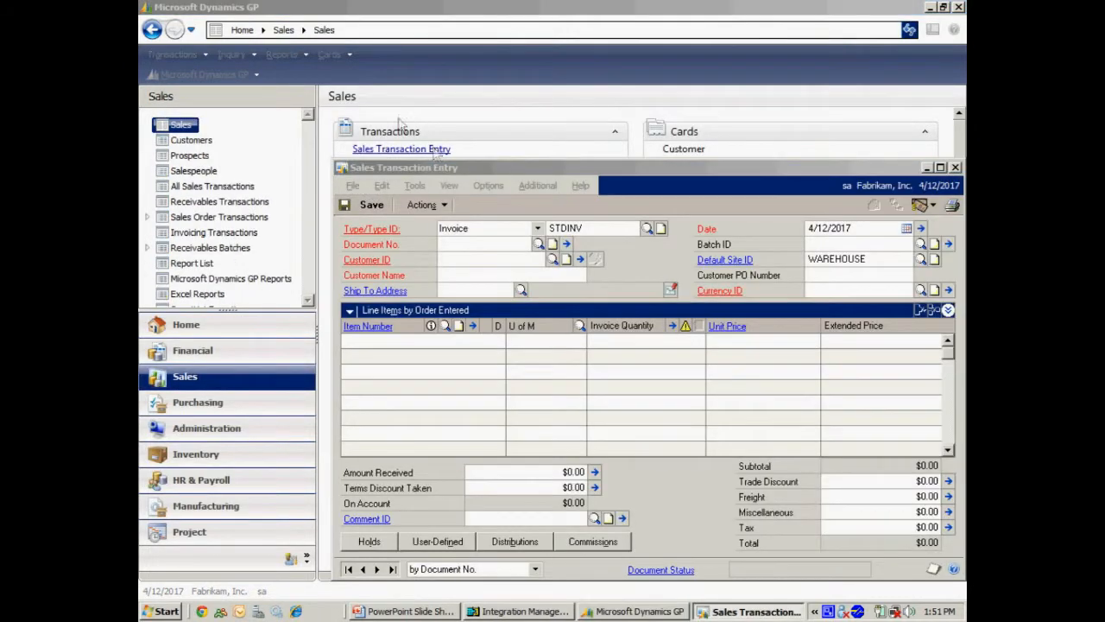
left_click(552, 243)
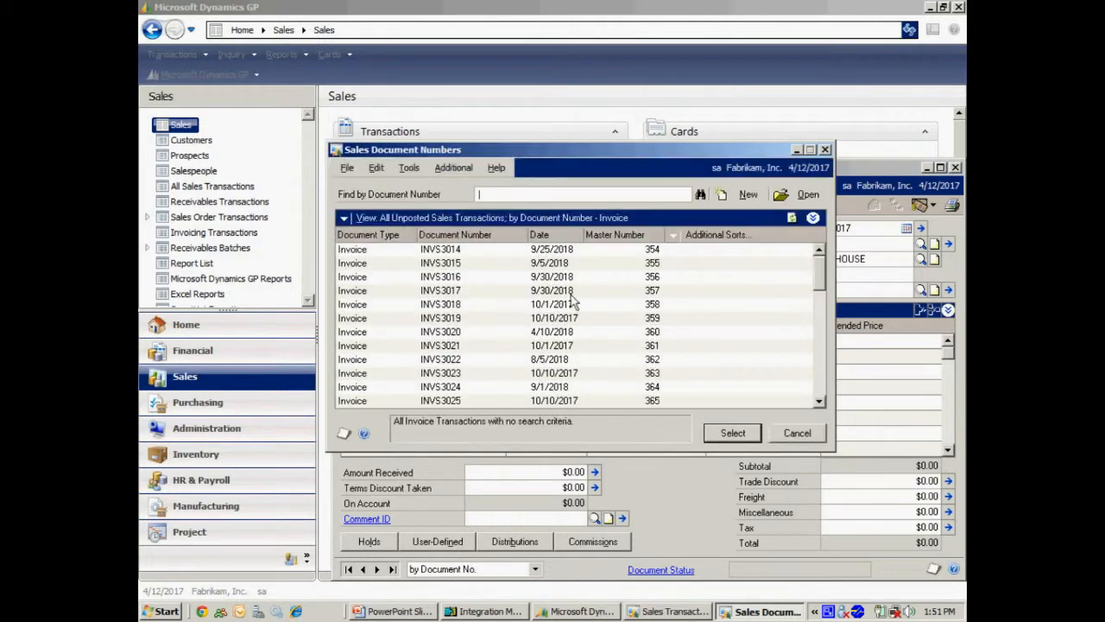
left_click(618, 235)
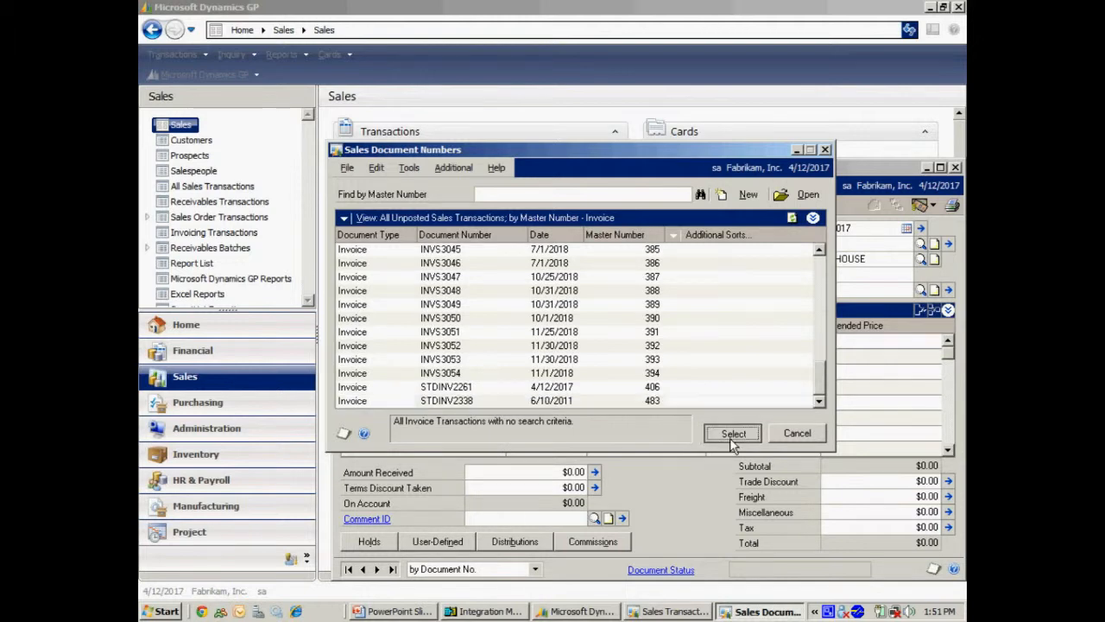
left_click(733, 432)
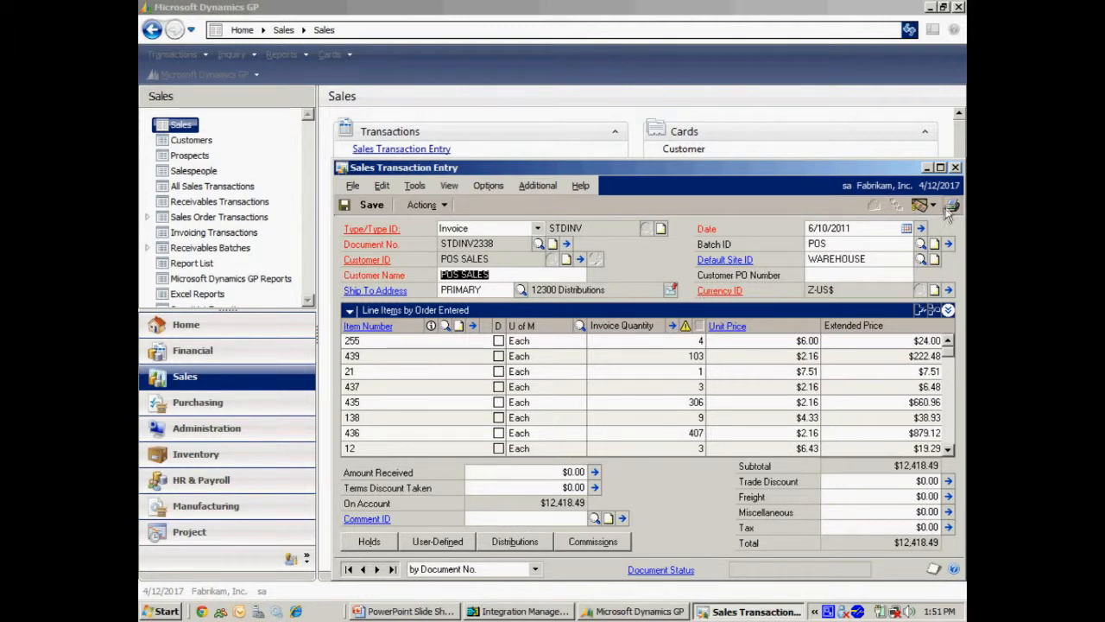
Print a picking ticket for STDINV2338 to screen and close the preview.
left_click(950, 203)
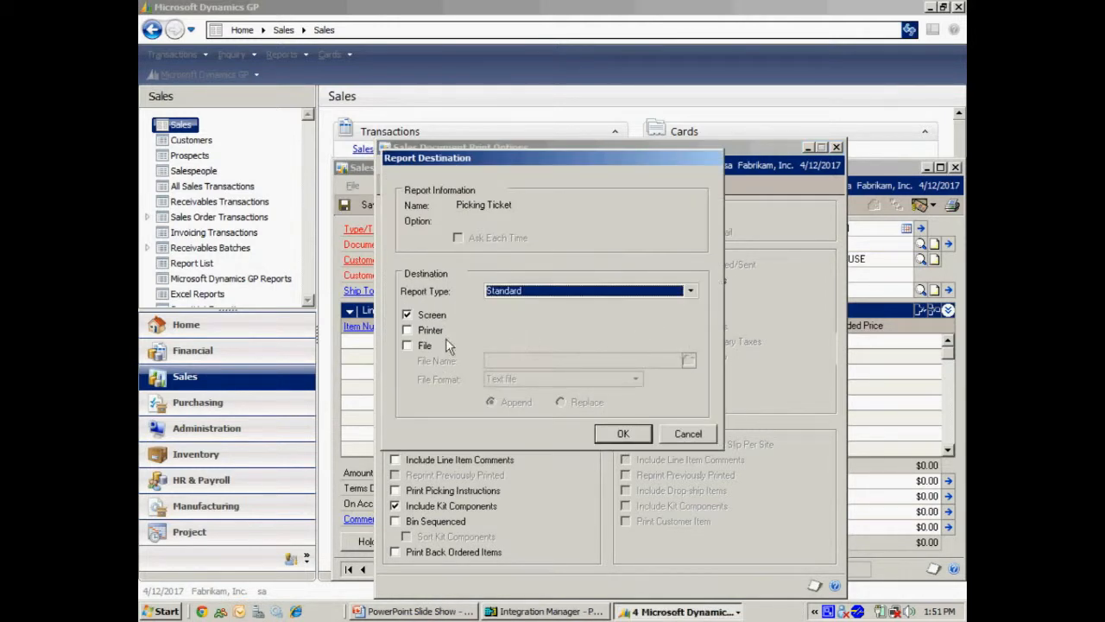
left_click(622, 433)
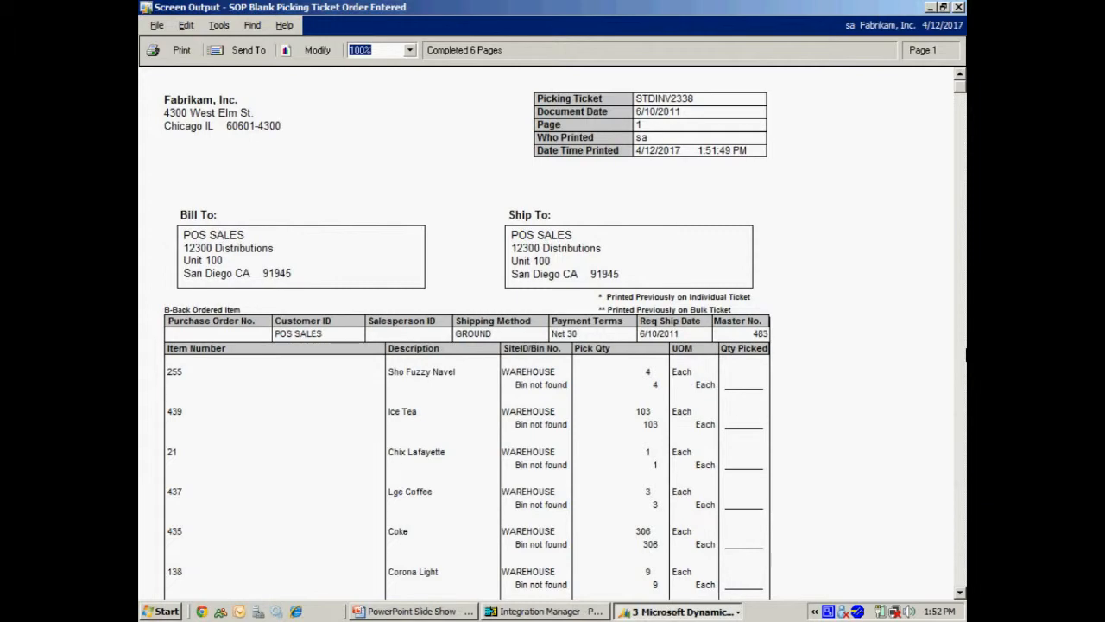
left_click(958, 7)
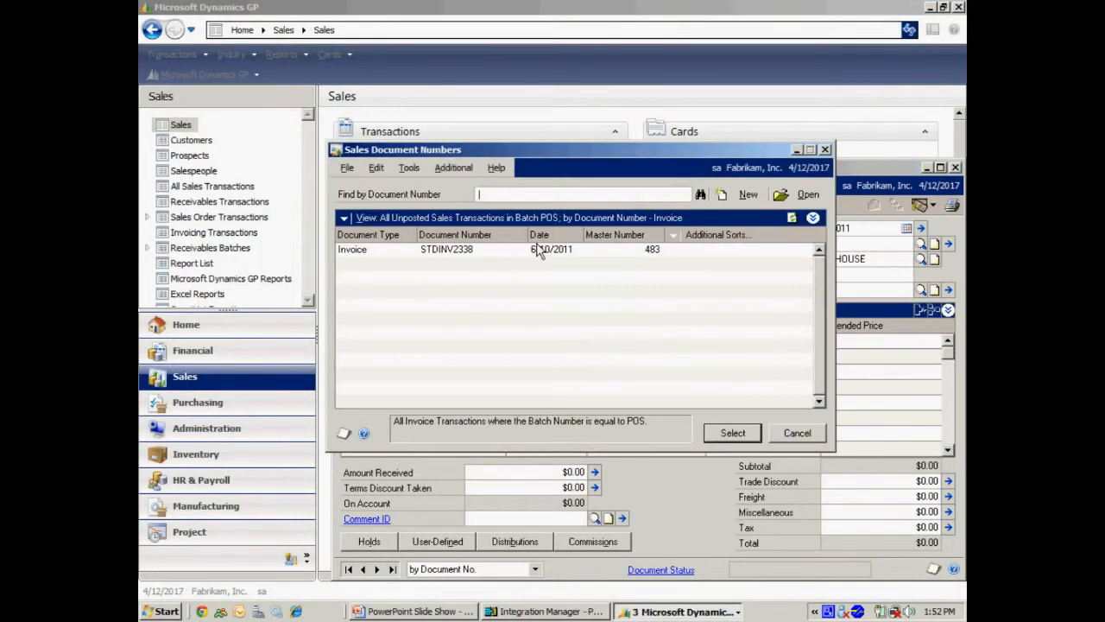
Reopen STDINV2338 from the POS batch and start entering the amount received.
left_click(732, 431)
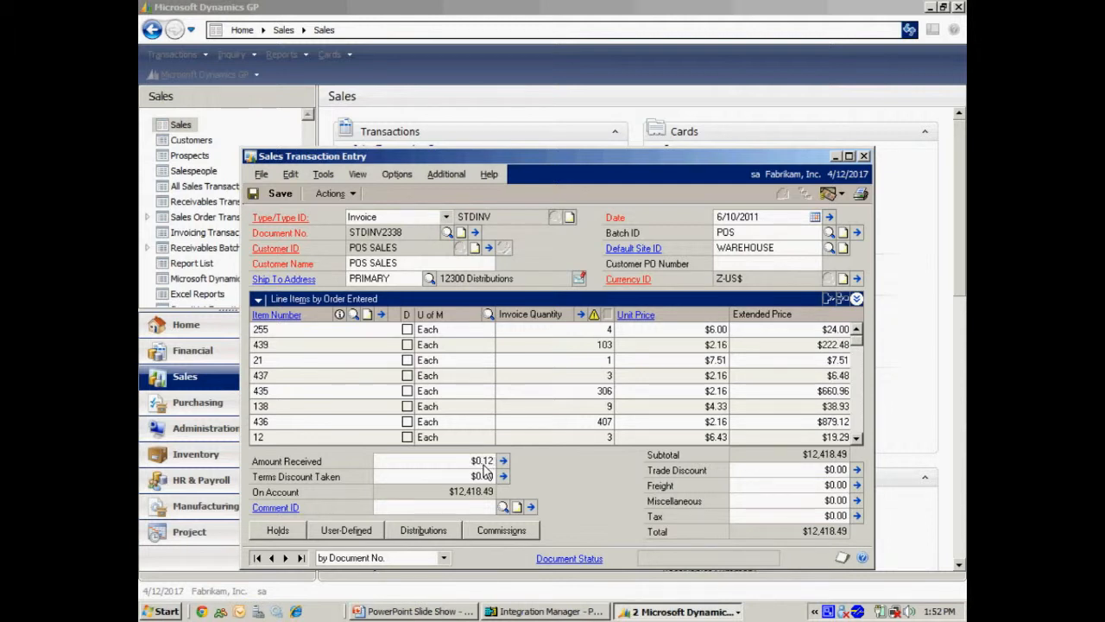
type("124.18")
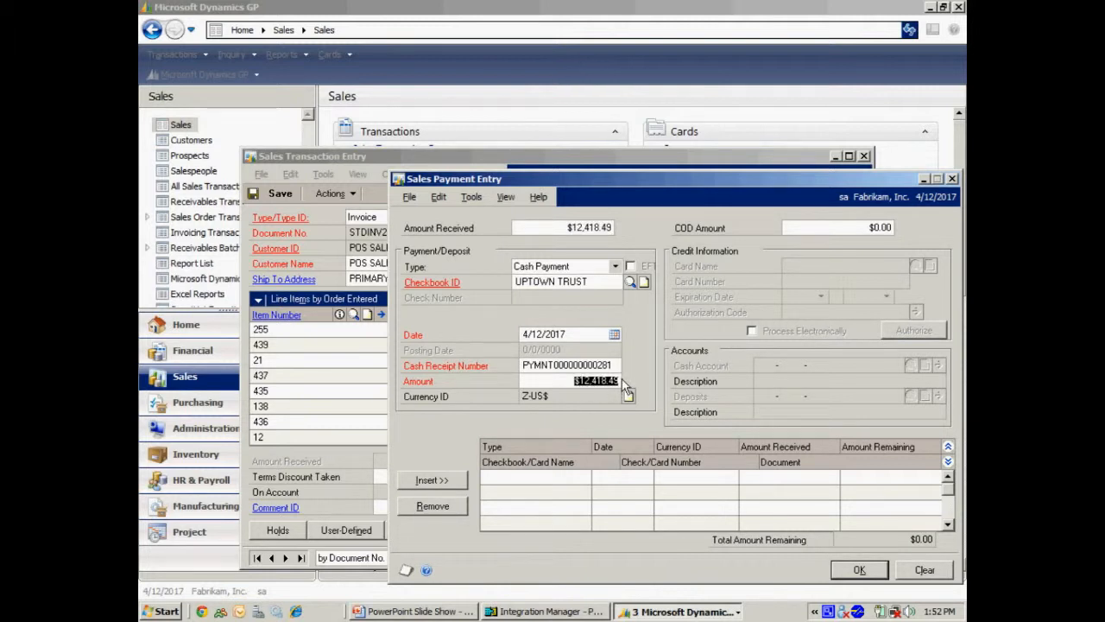
Record a $10,000.00 cash payment and a $600.00 VISA credit card payment.
type("10000.00")
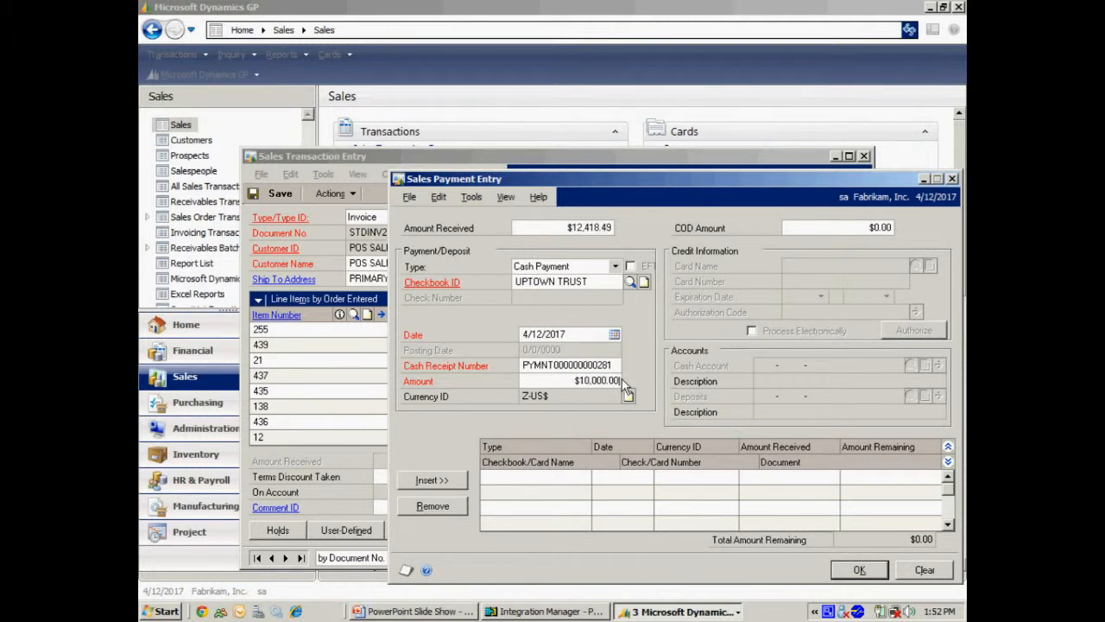
left_click(432, 480)
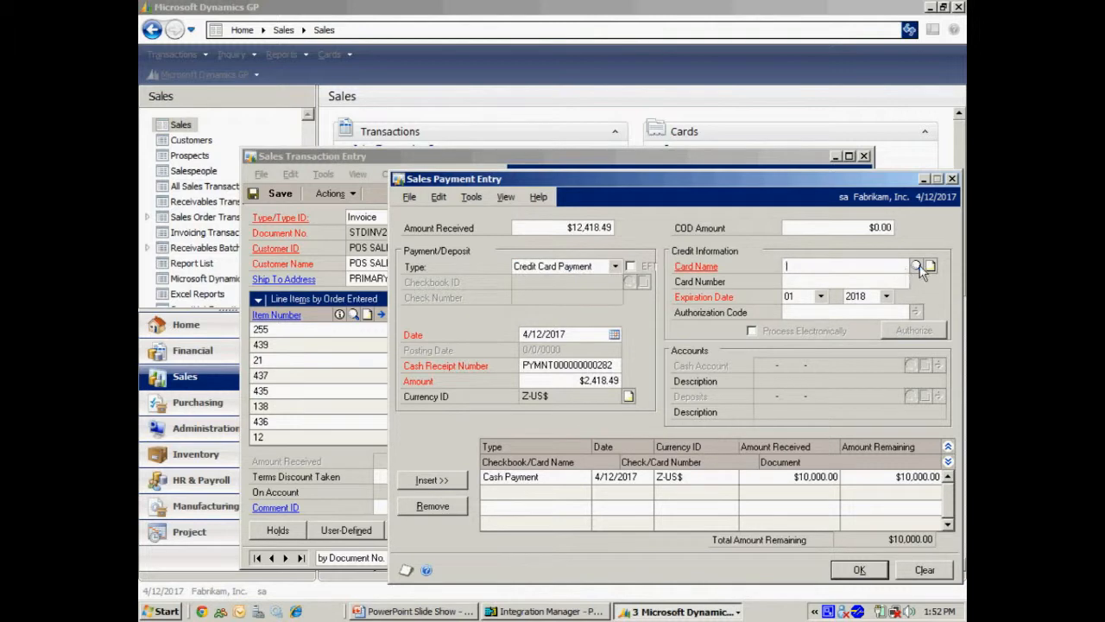
left_click(915, 266)
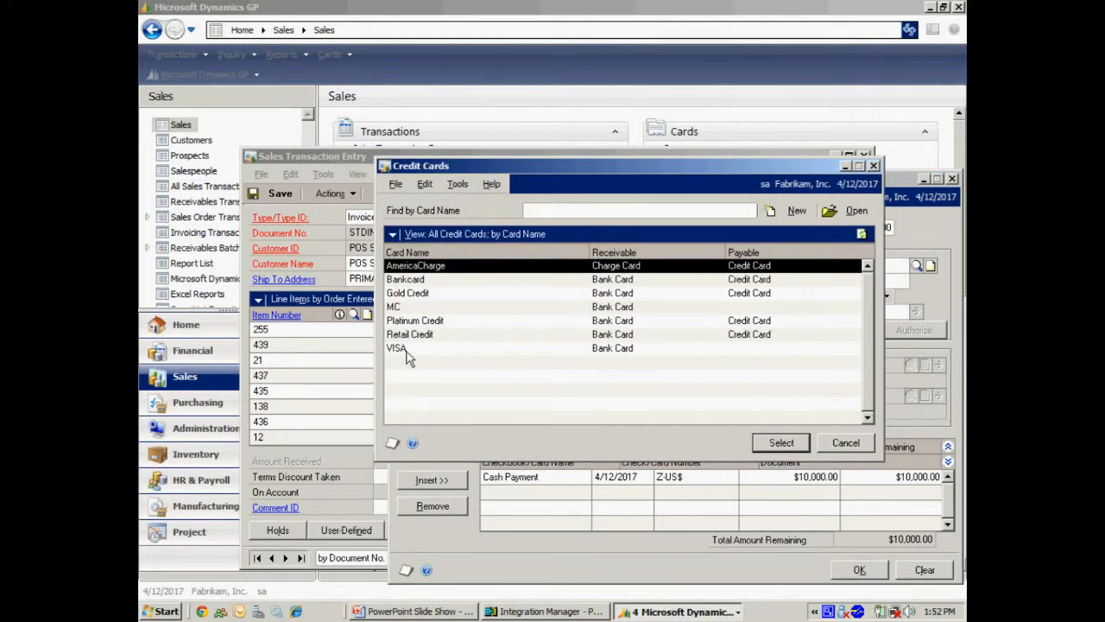
left_click(781, 442)
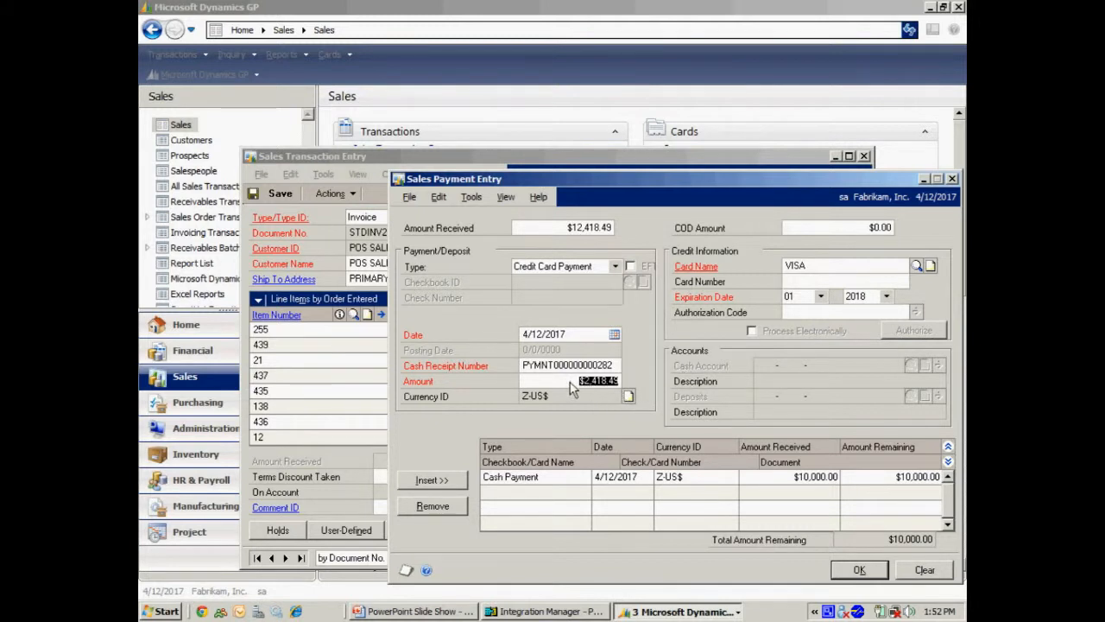
mouse_move(697, 409)
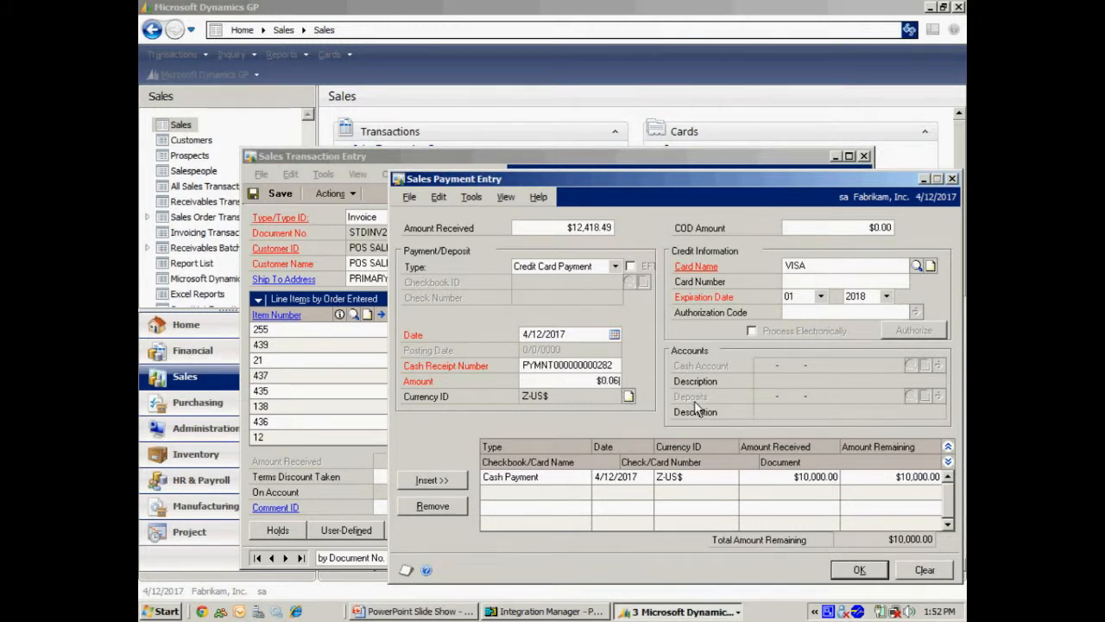
type("600.00")
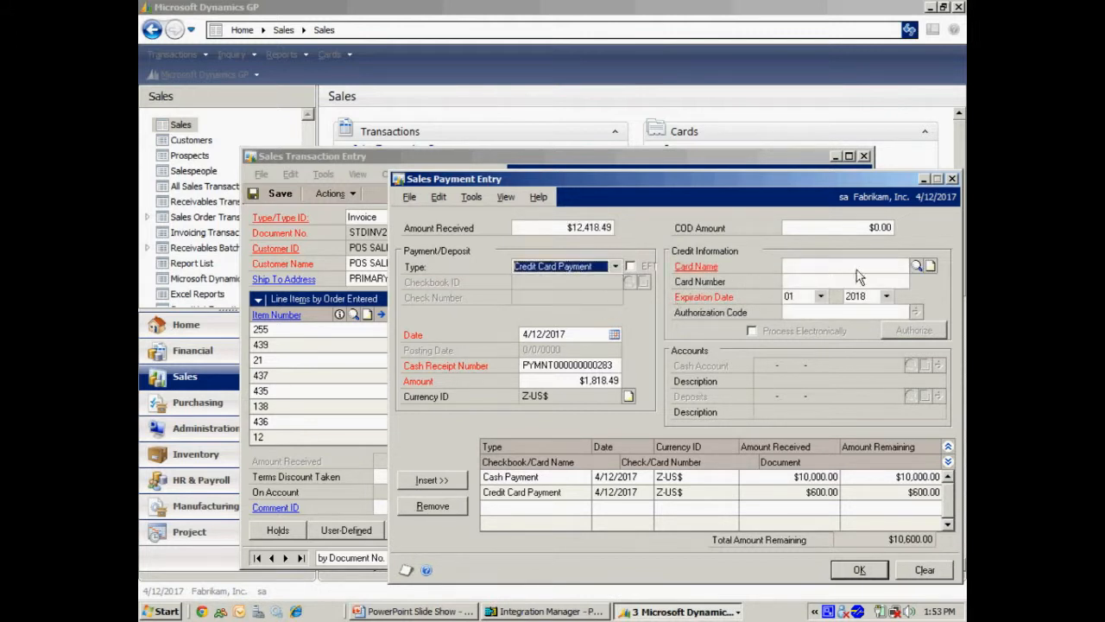
Add the remaining $1,818.49 as an MC card payment and accept the split, $0.00 on account.
left_click(917, 266)
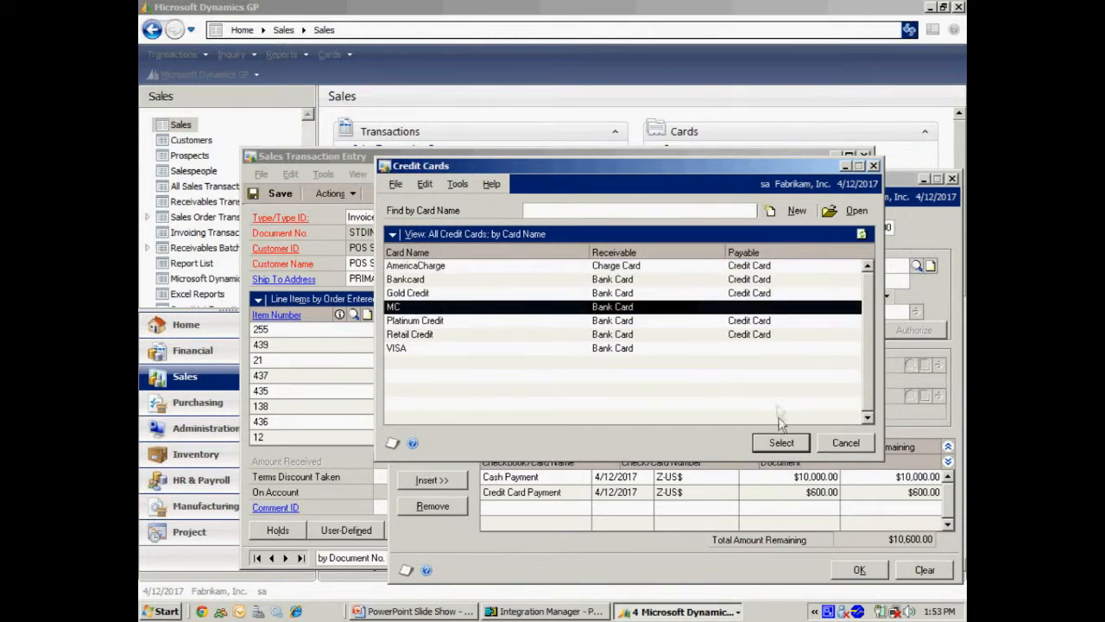
left_click(781, 442)
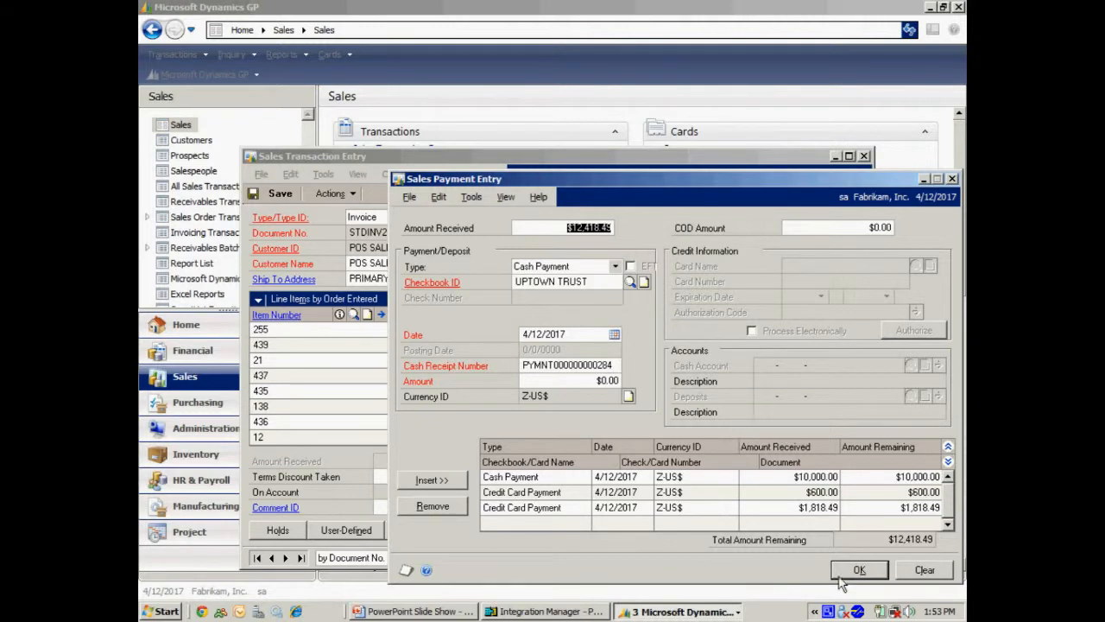
left_click(860, 570)
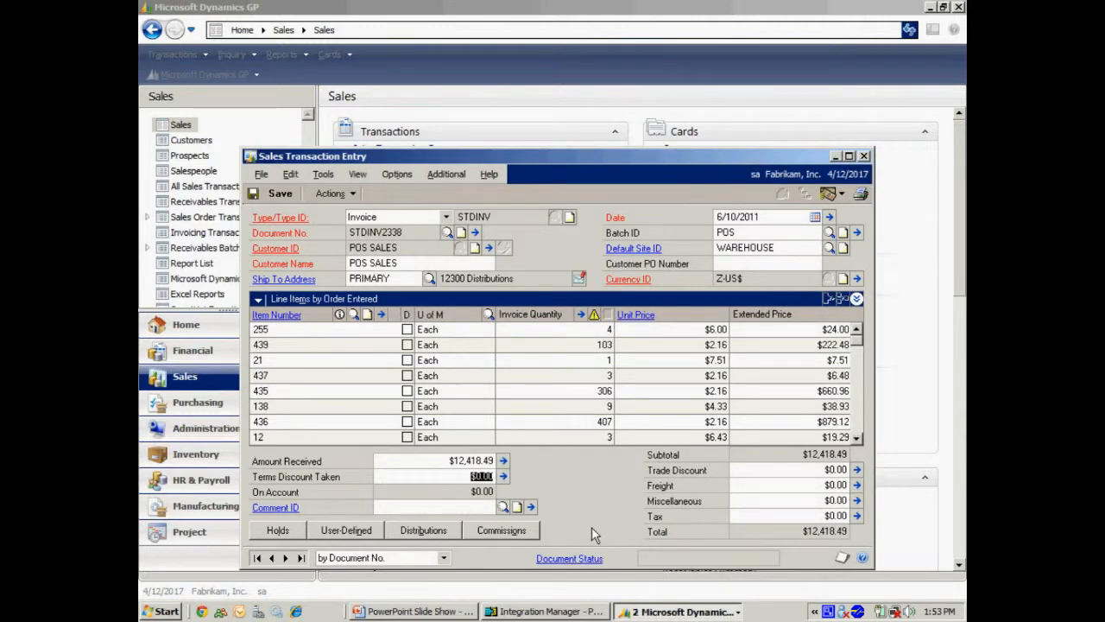